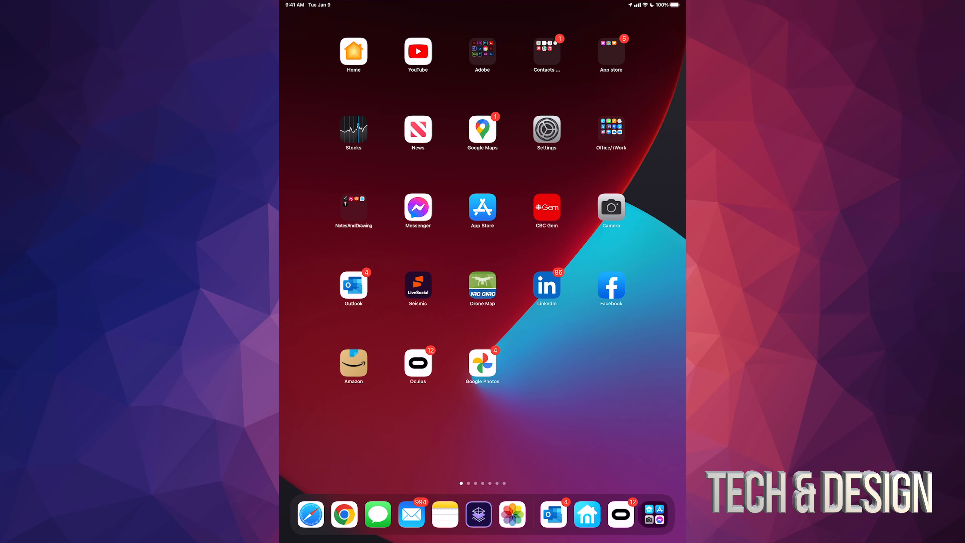
# Launch the Oculus (Meta Quest) app from the iPad home screen
pyautogui.click(418, 362)
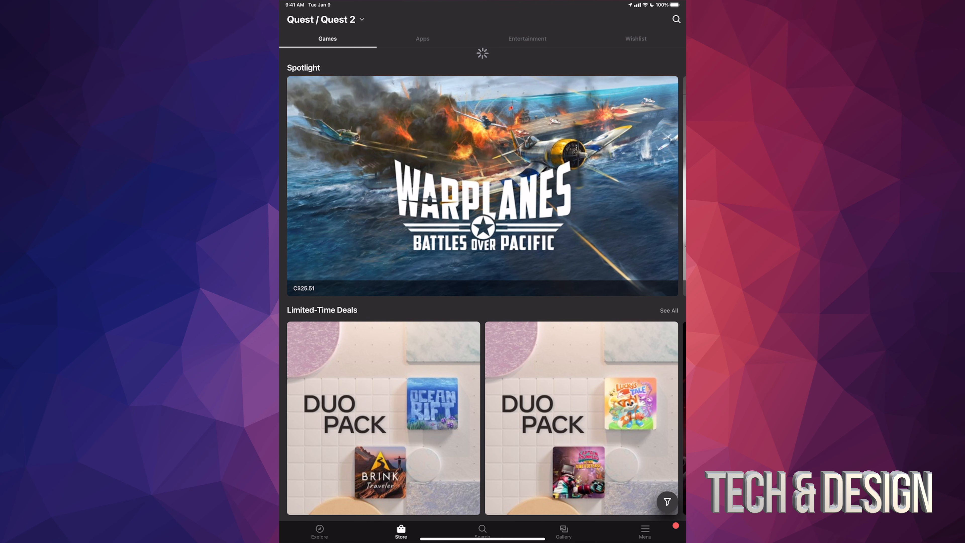
# Show the Menu page with account, devices, library and settings options
pyautogui.click(644, 531)
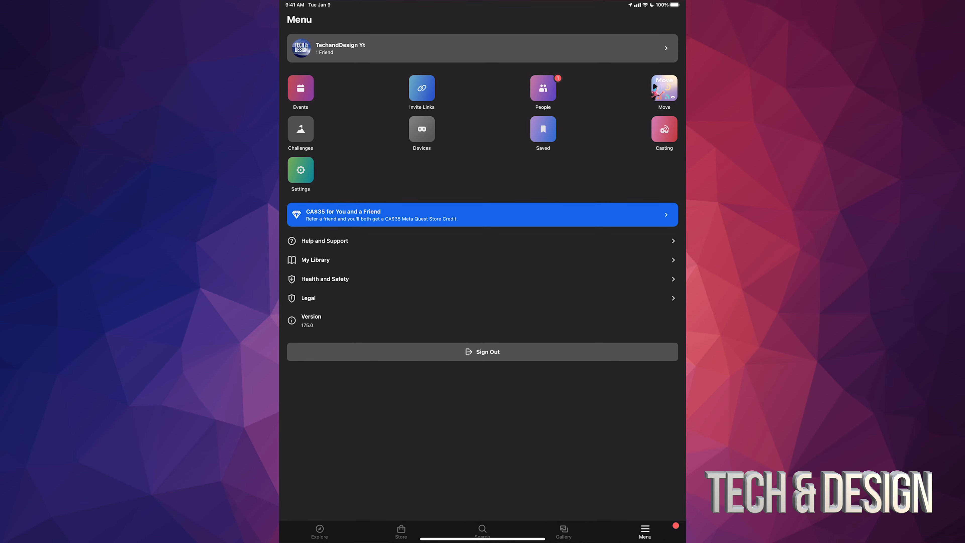
# Search for 'walking dead', reach The Walking Dead: Saints & Sinners page and start the C$45.99 purchase
pyautogui.click(400, 530)
pyautogui.write('walking dead')
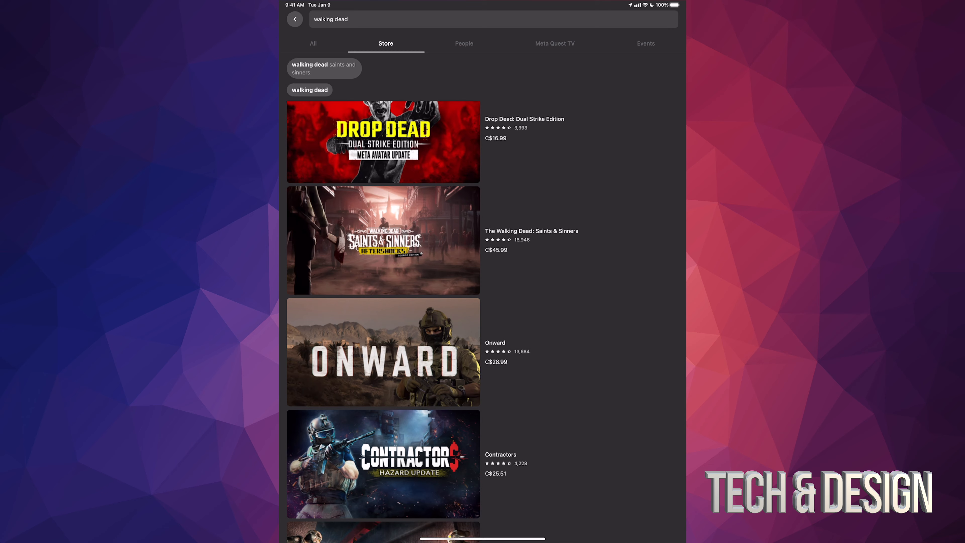
pyautogui.click(383, 240)
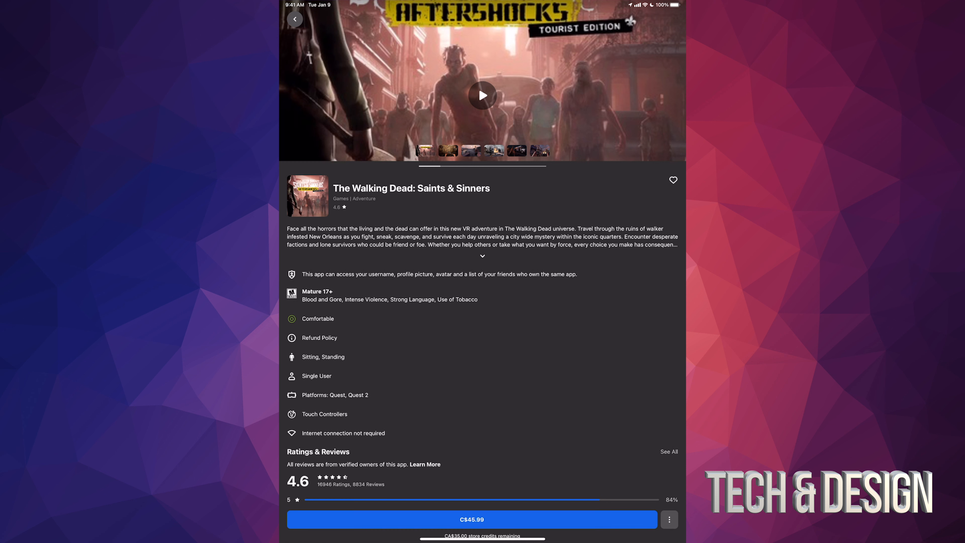
pyautogui.click(471, 518)
pyautogui.write('OCULUS30')
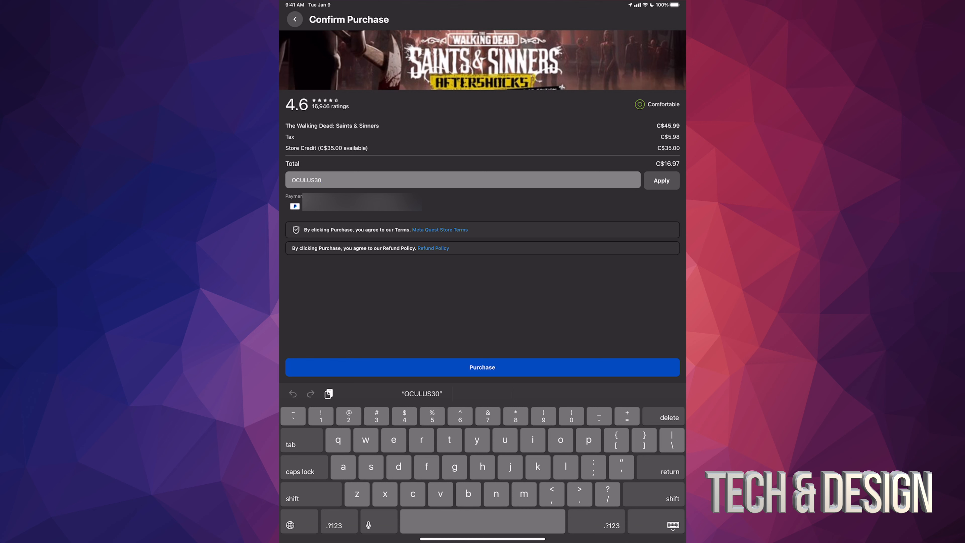
# Confirm the purchase so The Walking Dead: Saints & Sinners shows Install Queued
pyautogui.click(661, 180)
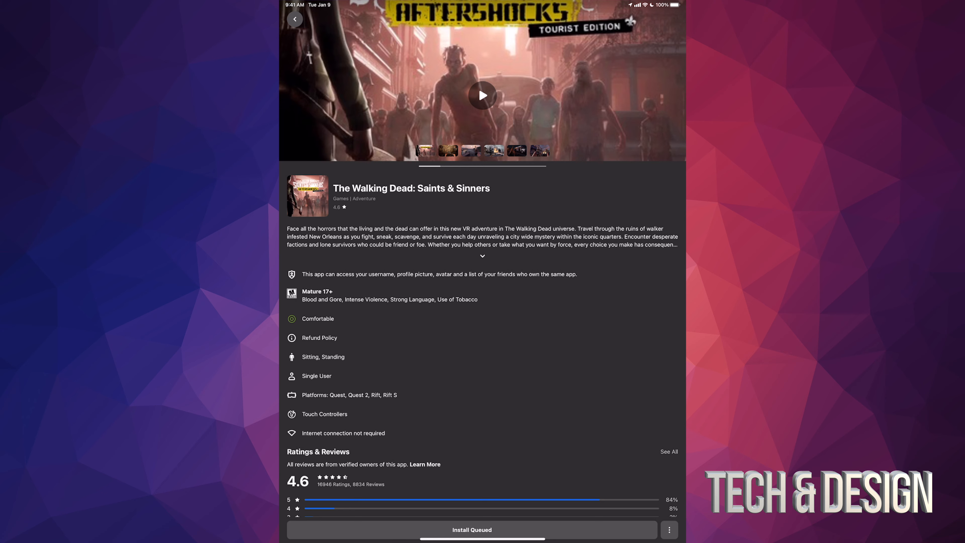
# Check the queued install, dismiss the Headset Offline notice and return to the walking dead results
pyautogui.click(471, 529)
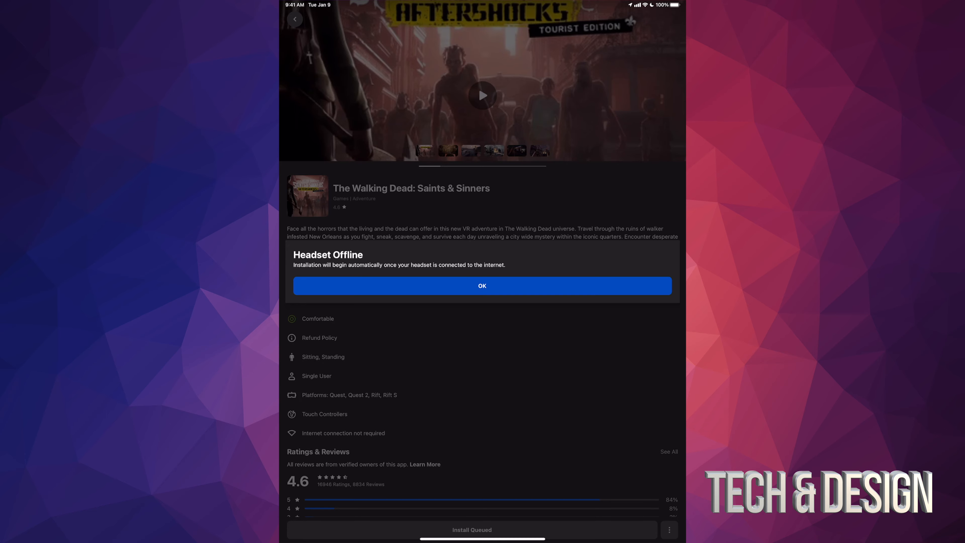
pyautogui.click(482, 285)
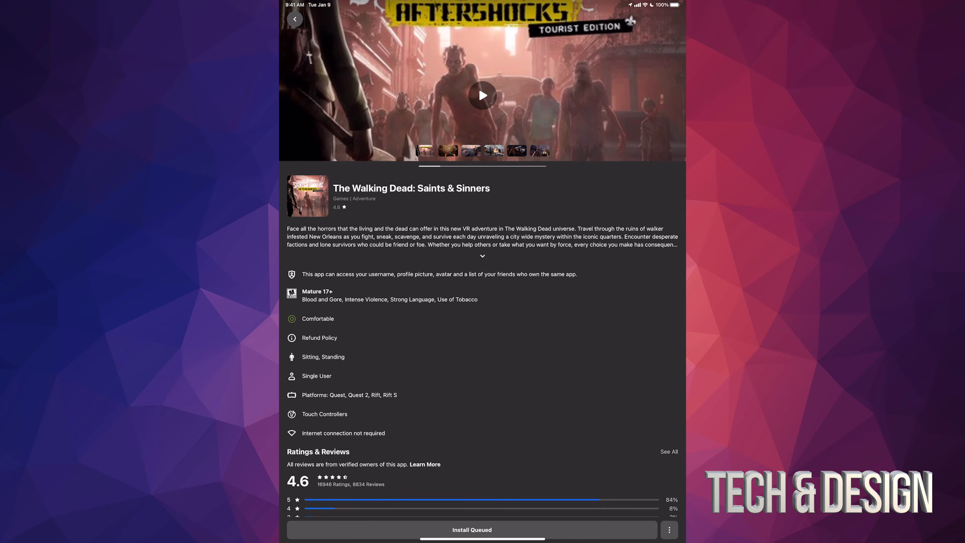
pyautogui.click(295, 19)
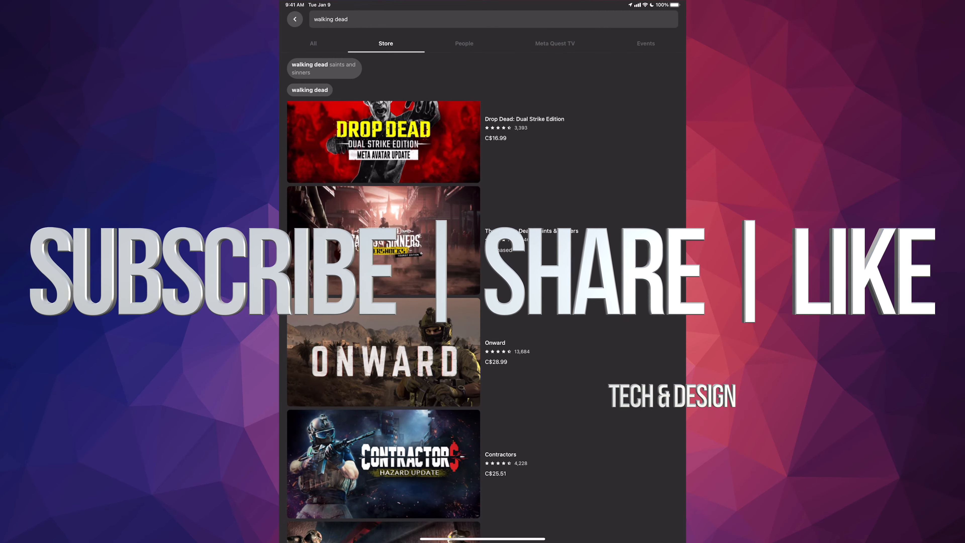